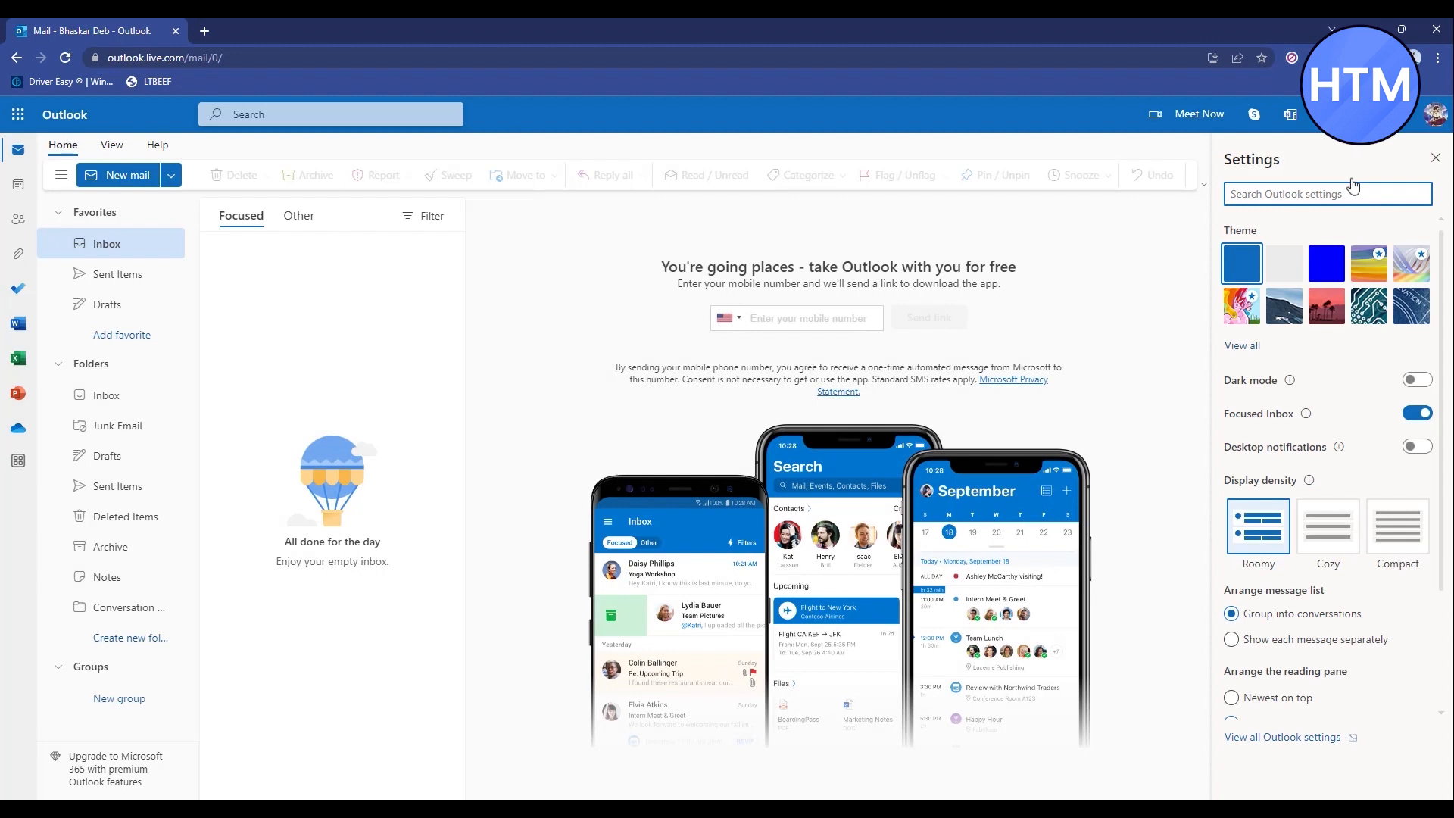
- Open the full Outlook settings from the gear's 'View all Outlook settings' link
{"action": "left_click", "coordinate": [1281, 736]}
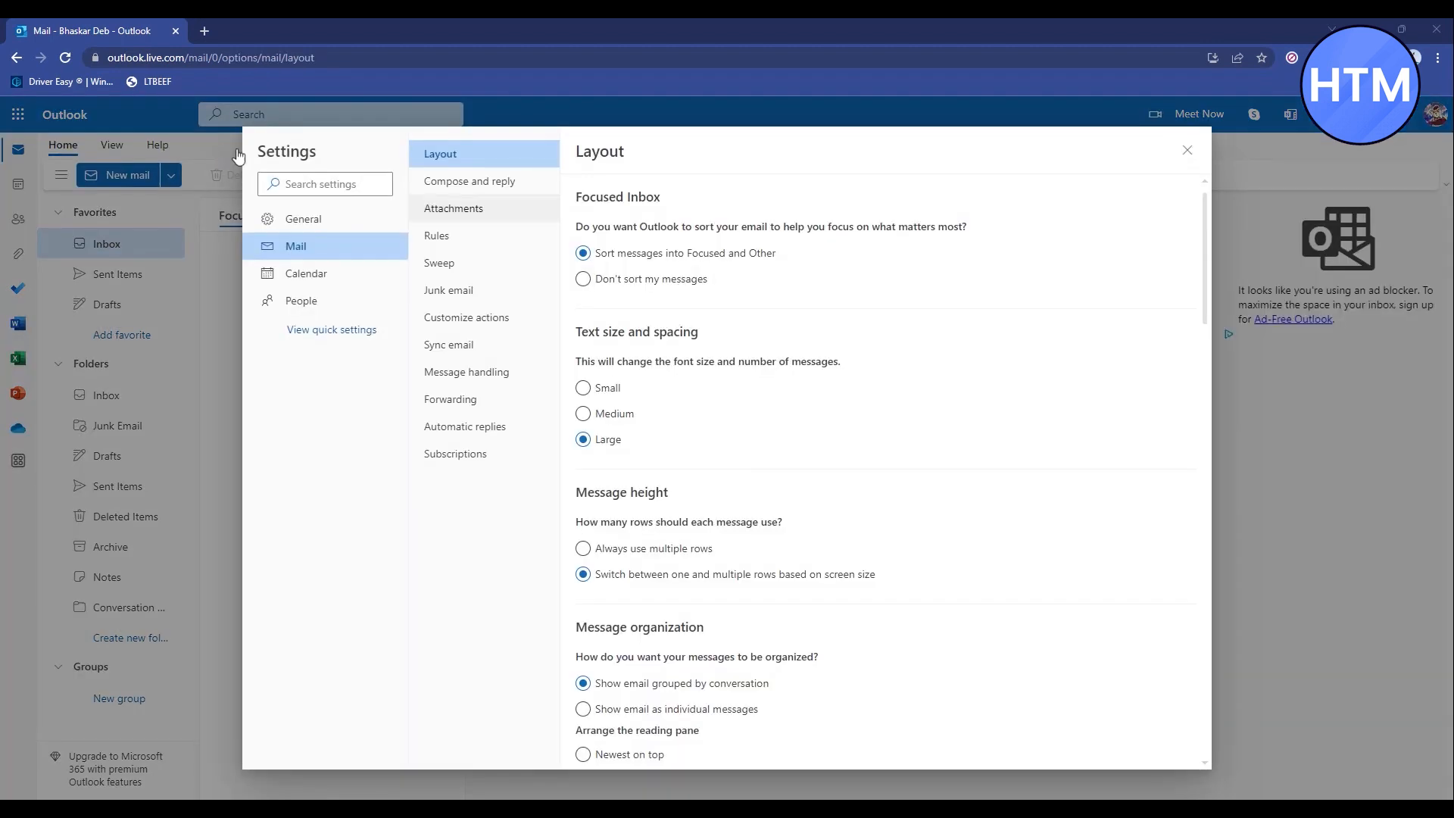
{"action": "mouse_move", "coordinate": [469, 181]}
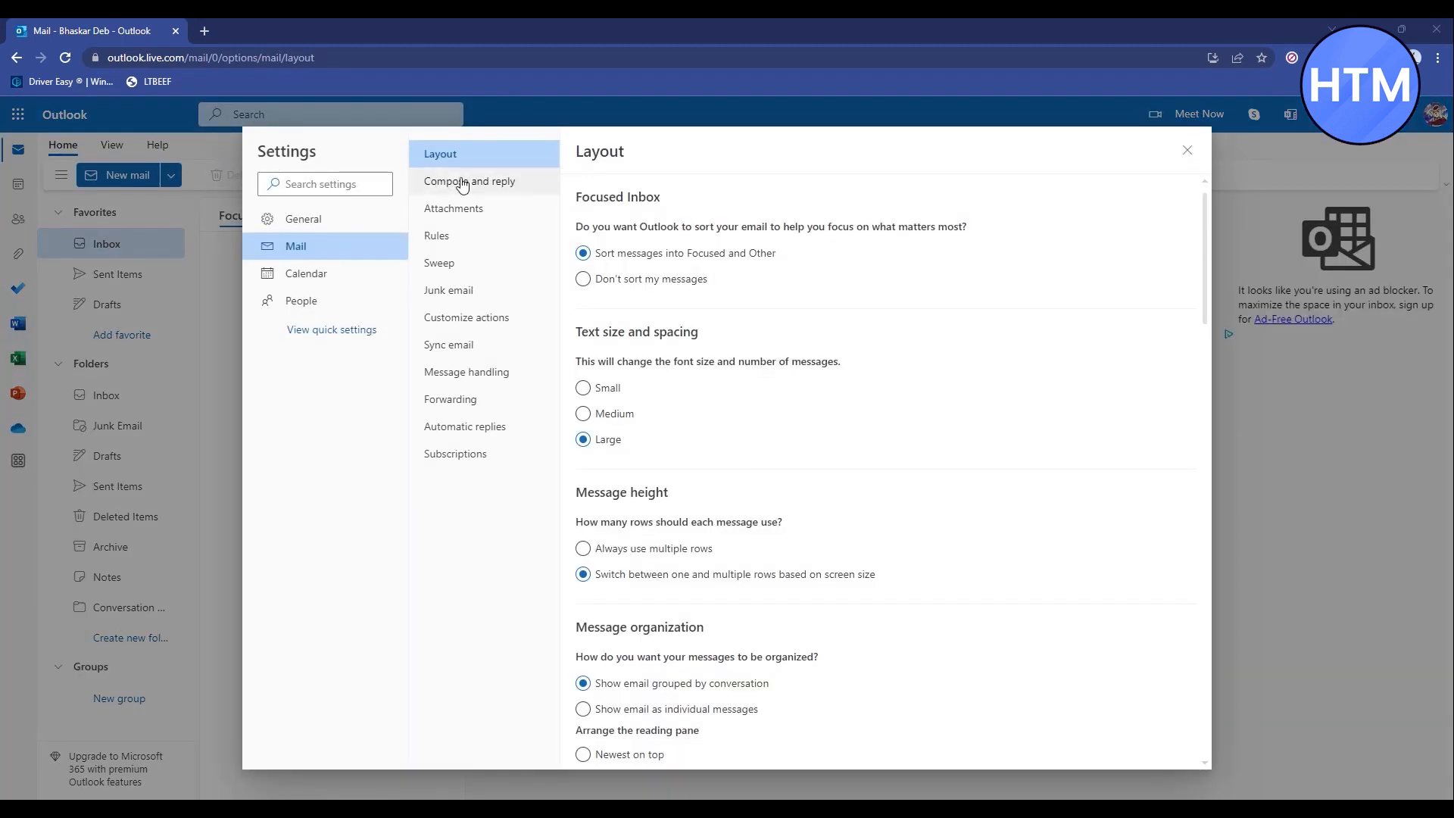
- Show the Mail > Compose and reply settings and scroll down to the Undo send option
{"action": "left_click", "coordinate": [469, 181]}
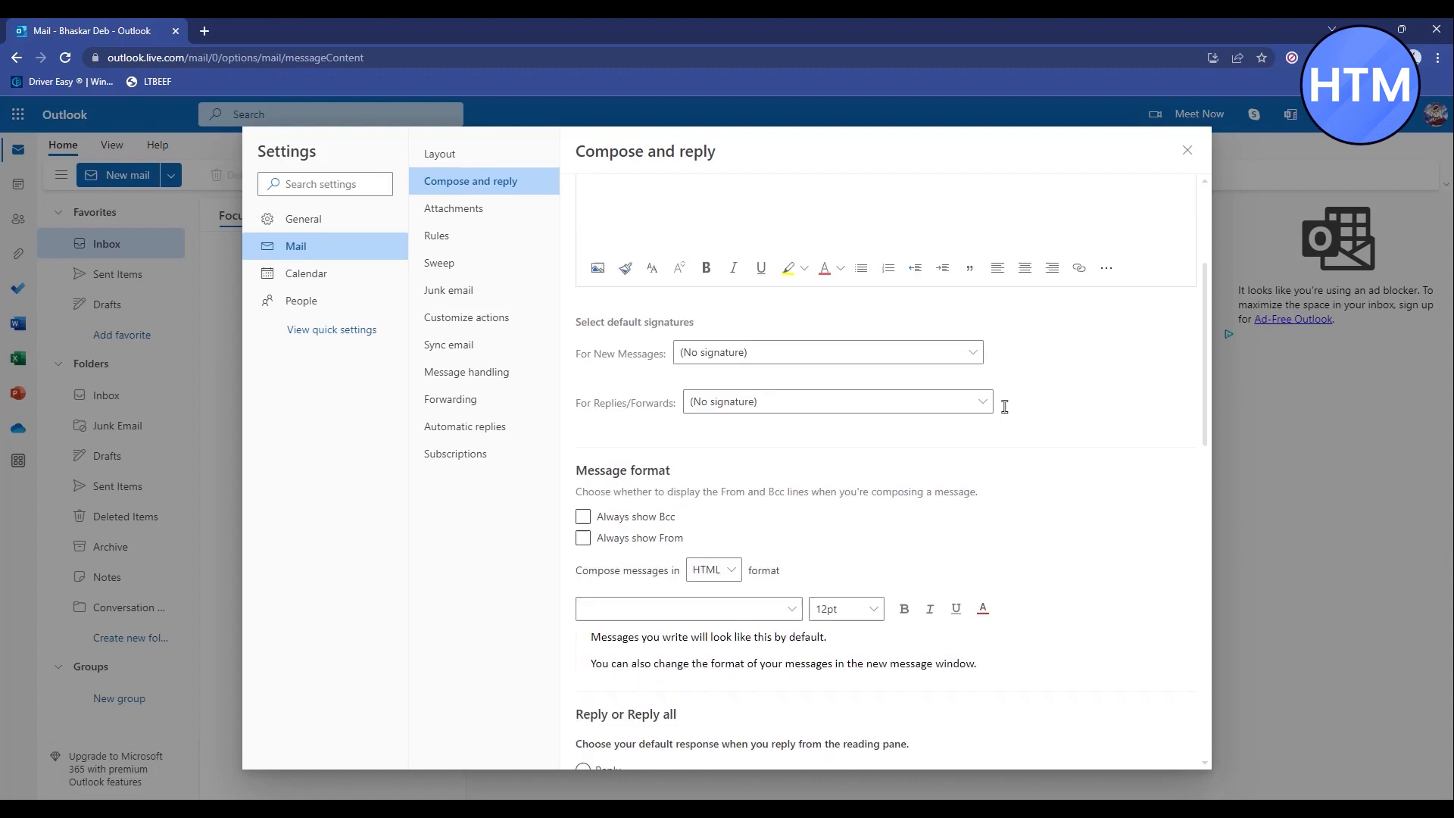
{"action": "scroll", "scroll_direction": "down", "scroll_amount": 3}
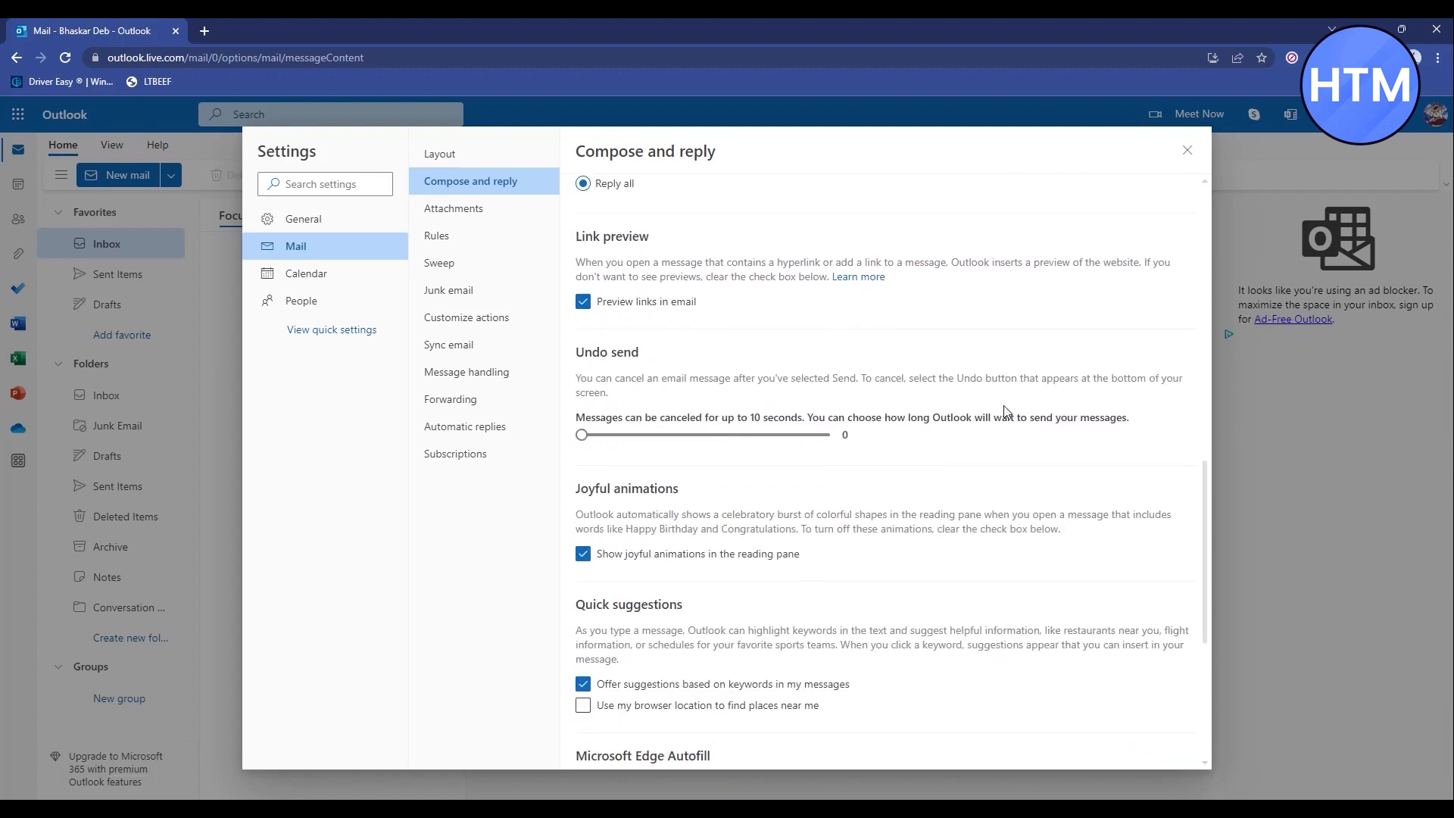
{"action": "mouse_move", "coordinate": [595, 347]}
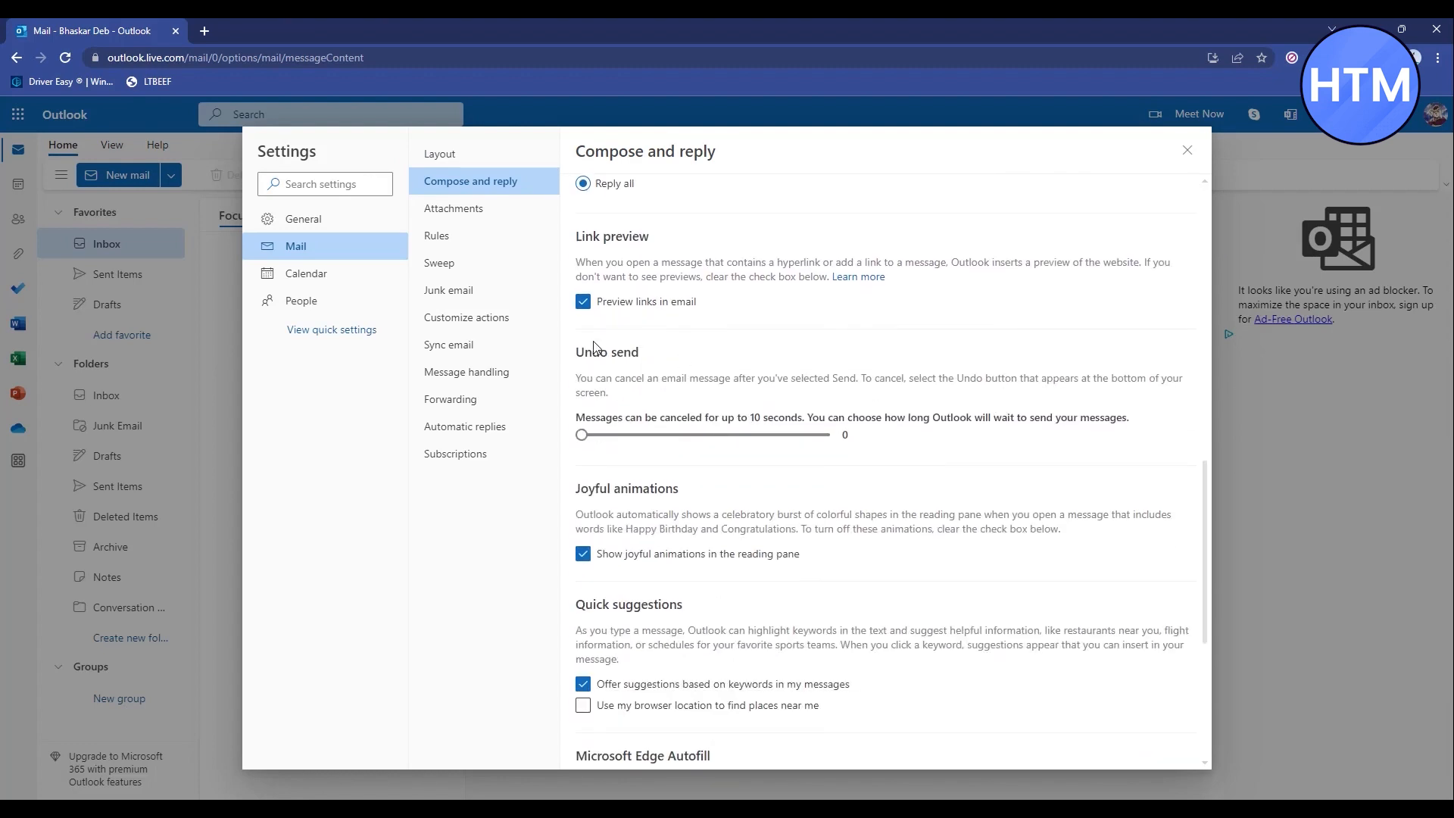
{"action": "mouse_move", "coordinate": [974, 442]}
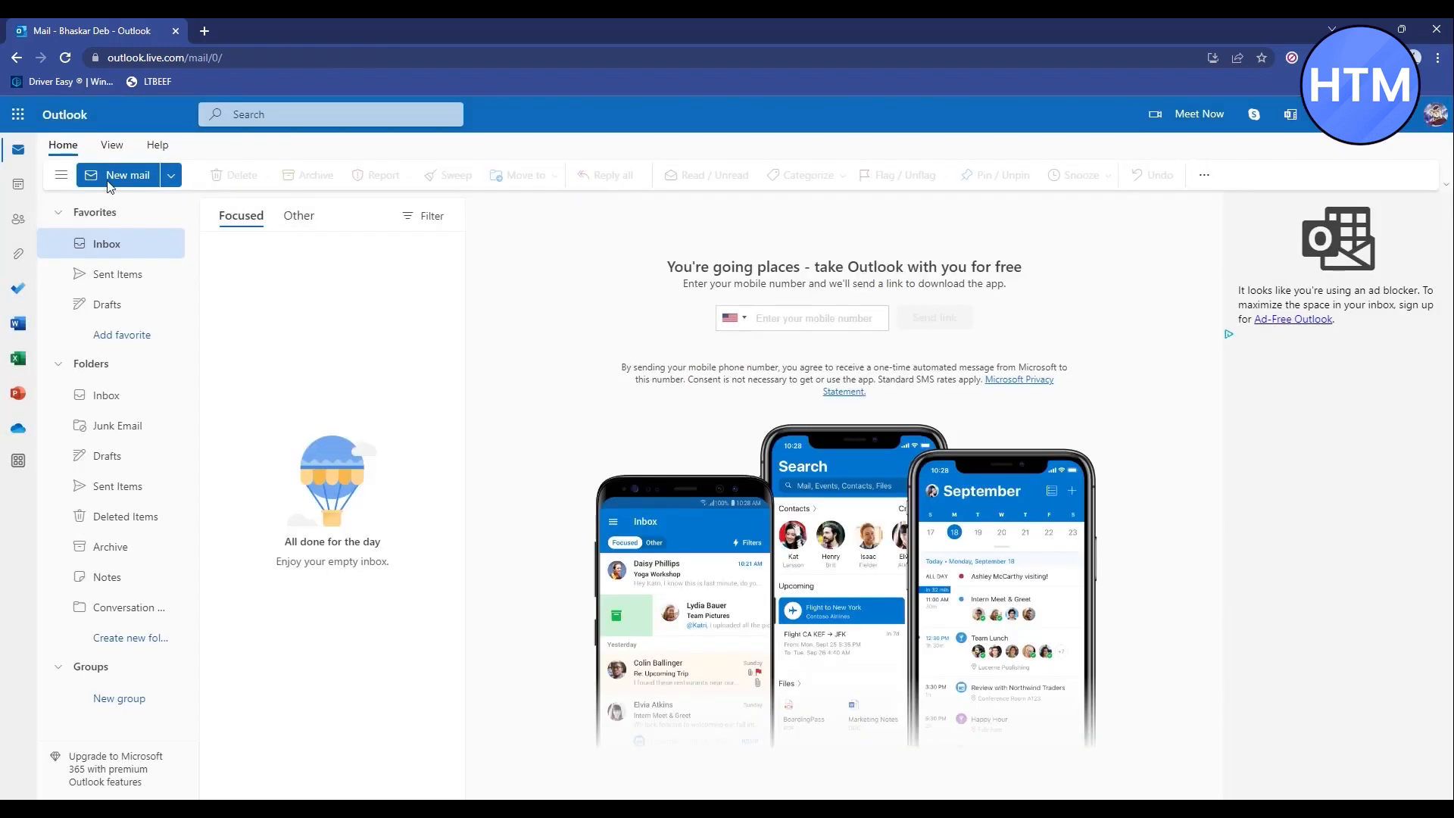
{"action": "mouse_move", "coordinate": [152, 193]}
{"action": "type", "text": "da"}
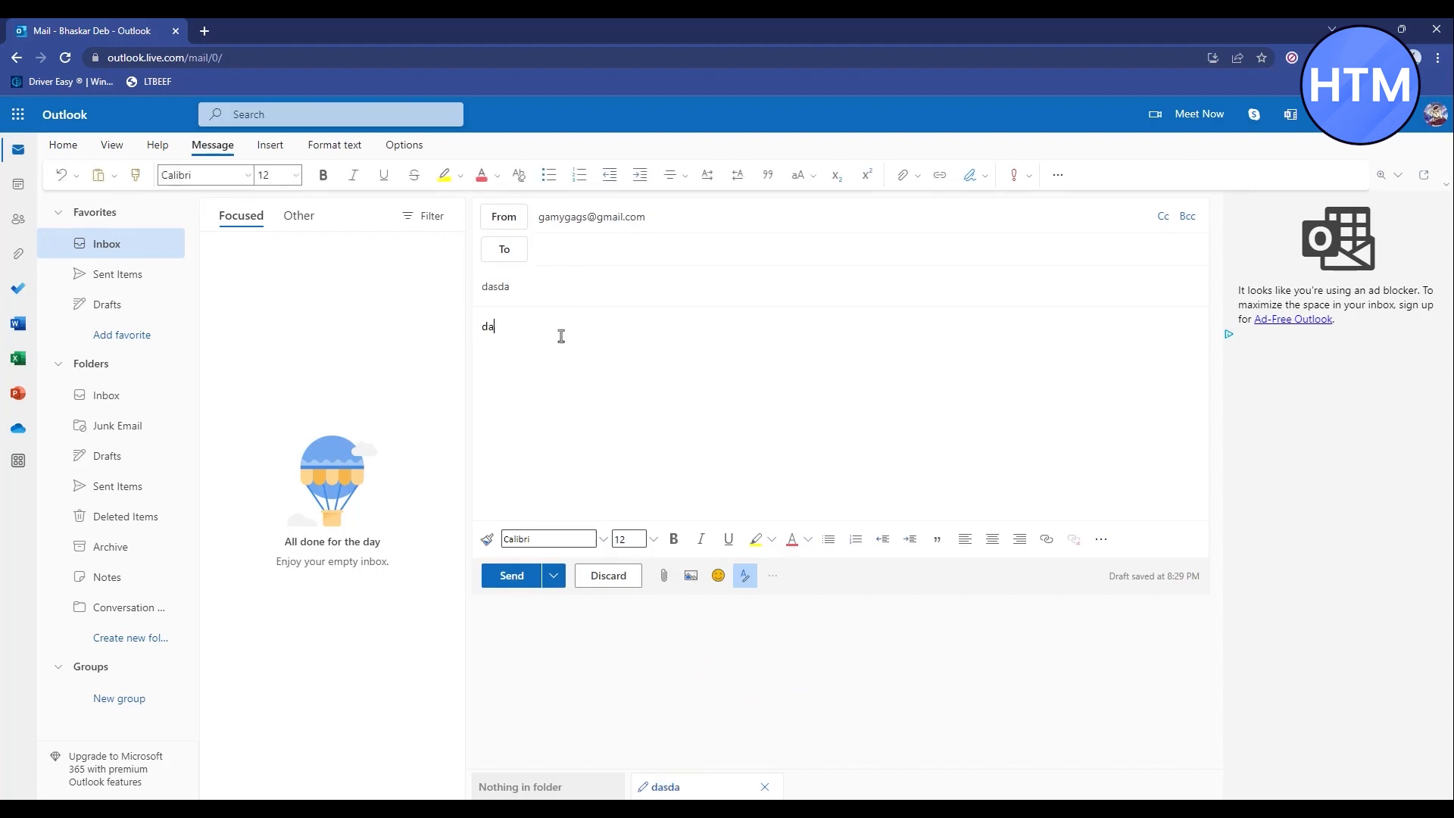
- Type the body text 'Test' into the new message addressed with subject dasda
{"action": "type", "text": "Test"}
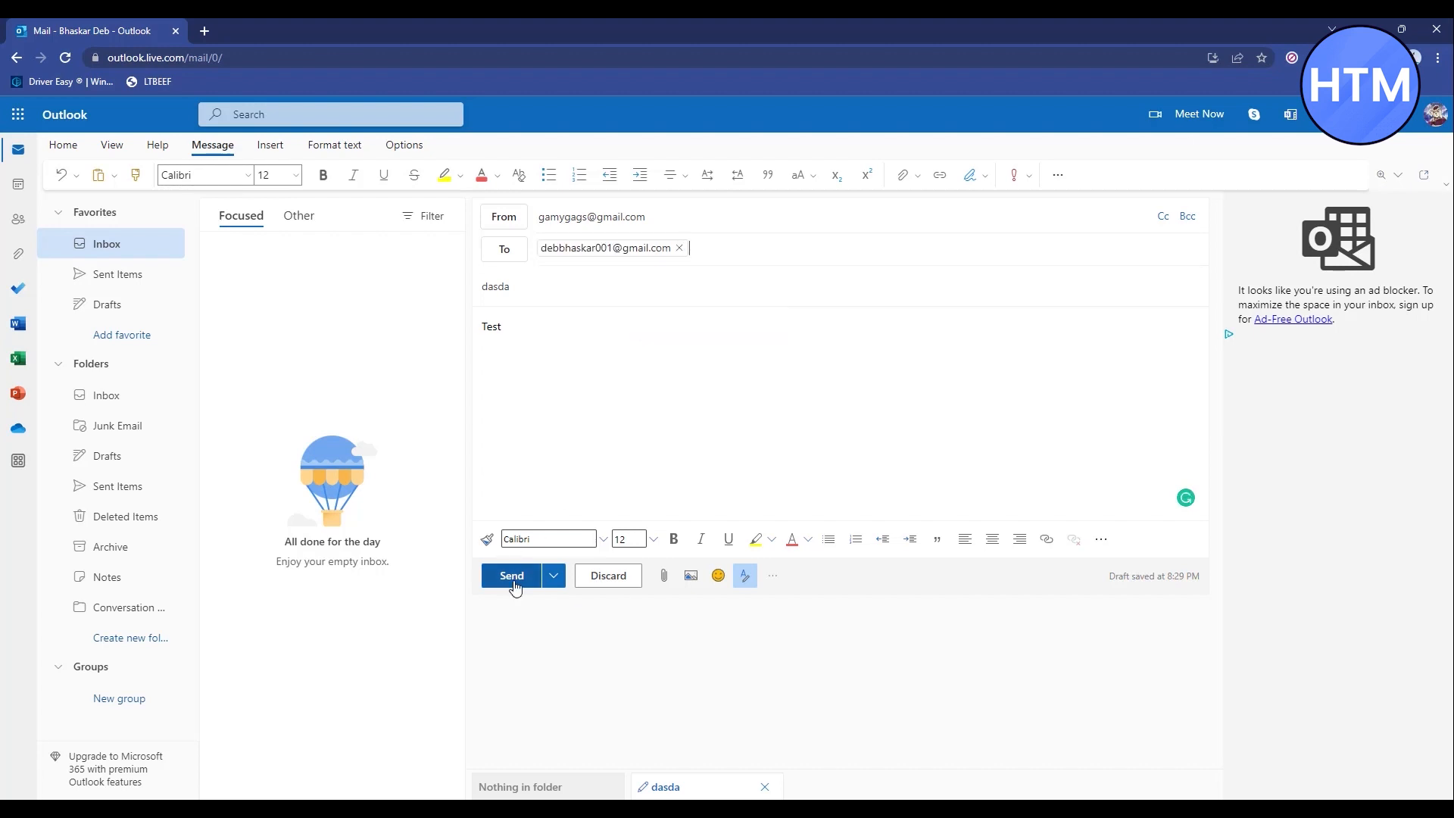
- Send the 'dasda' test message so the Sending bar with Undo appears
{"action": "left_click", "coordinate": [510, 575]}
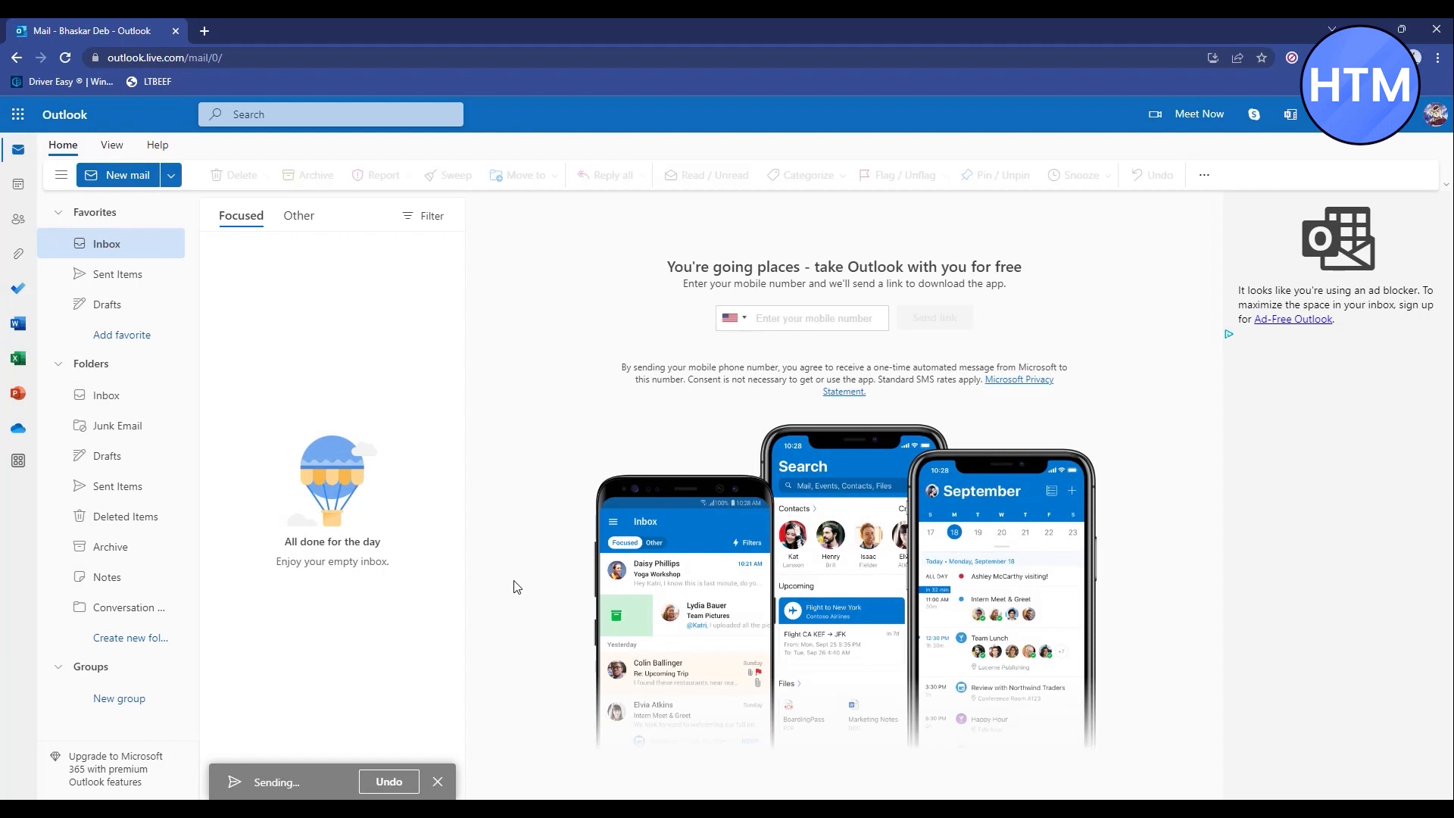
{"action": "mouse_move", "coordinate": [462, 675]}
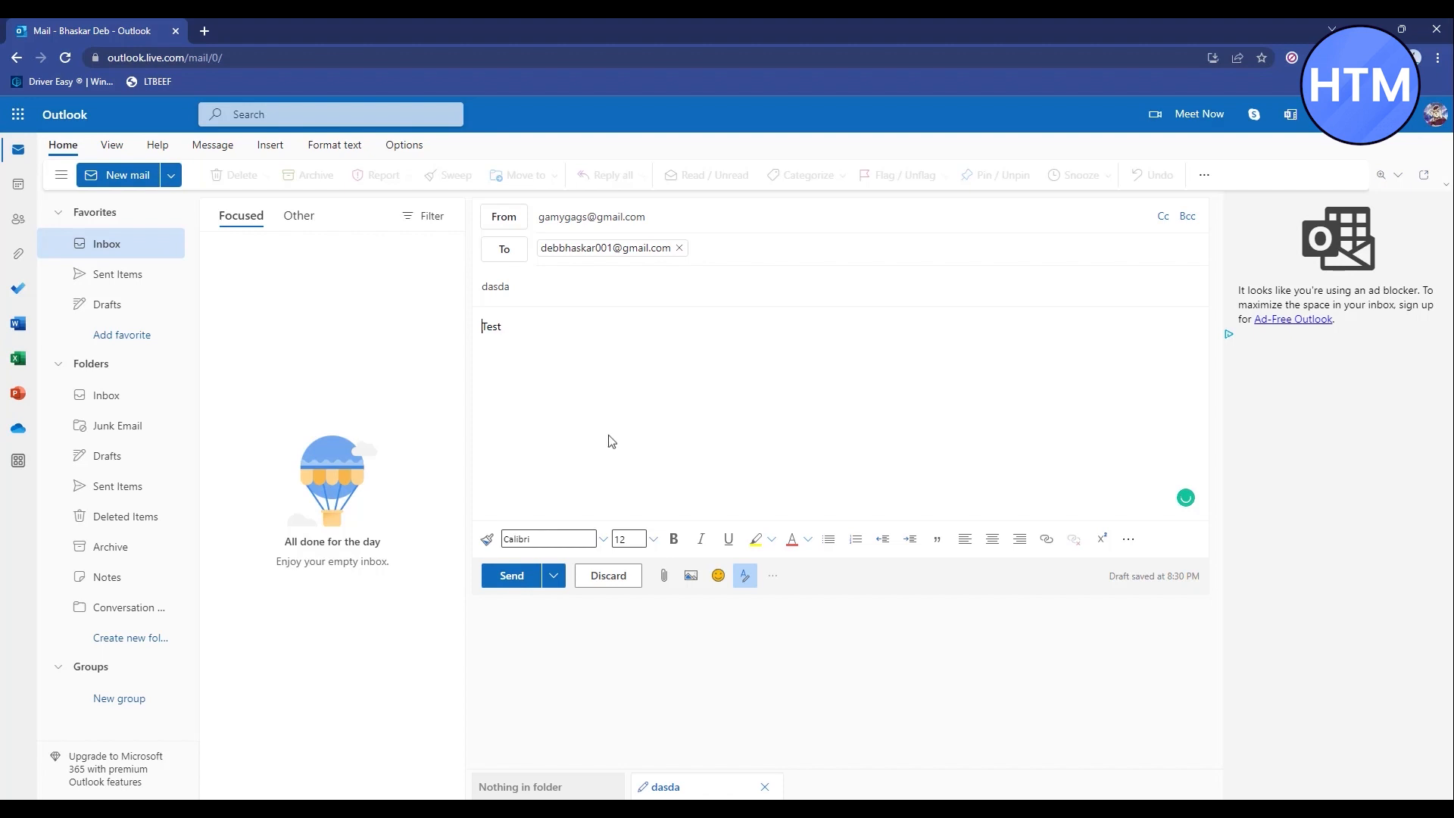
{"action": "mouse_move", "coordinate": [806, 351]}
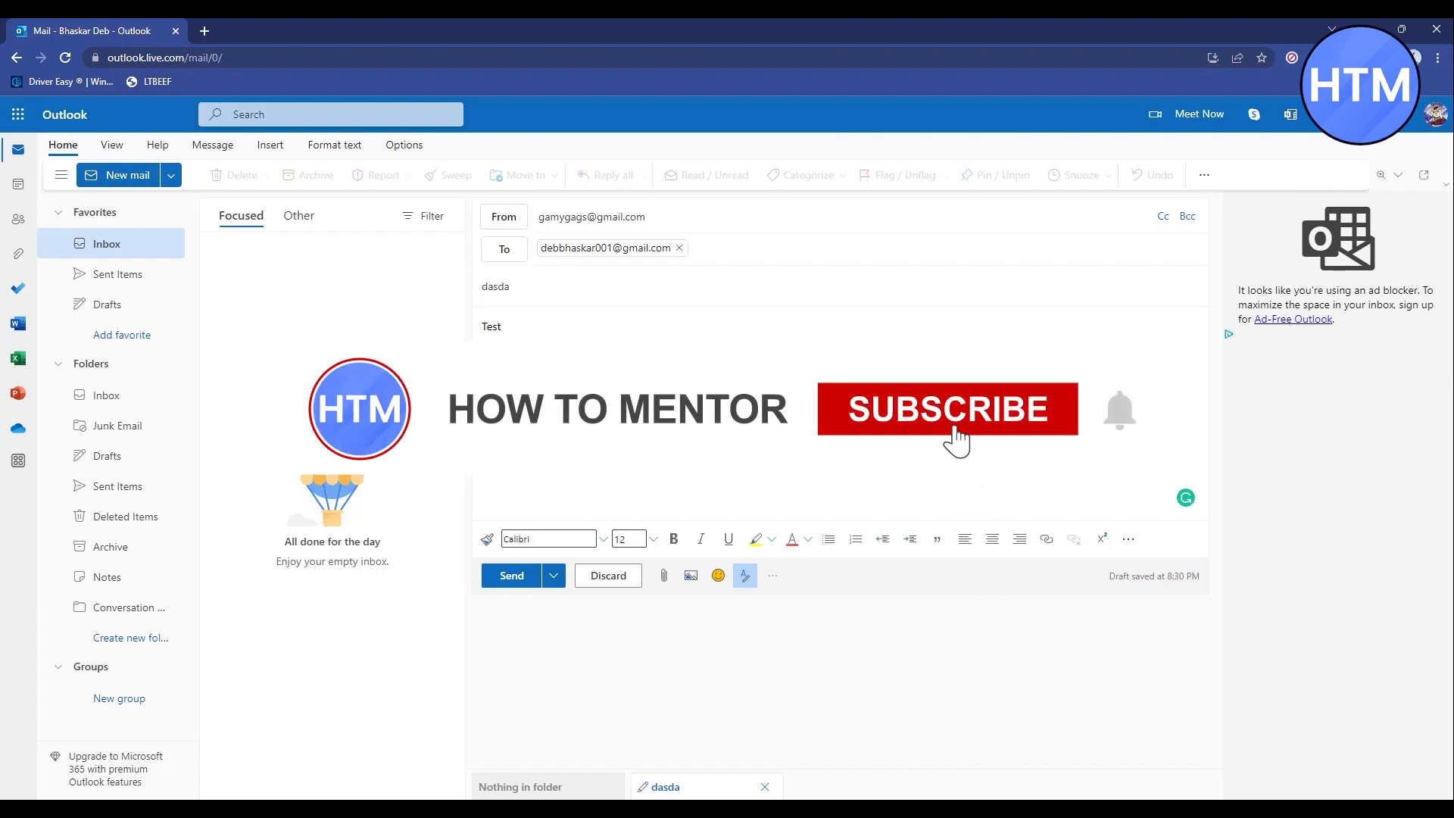
- Undo the send to bring the 'dasda' test message back as an editable draft
{"action": "left_click", "coordinate": [946, 408]}
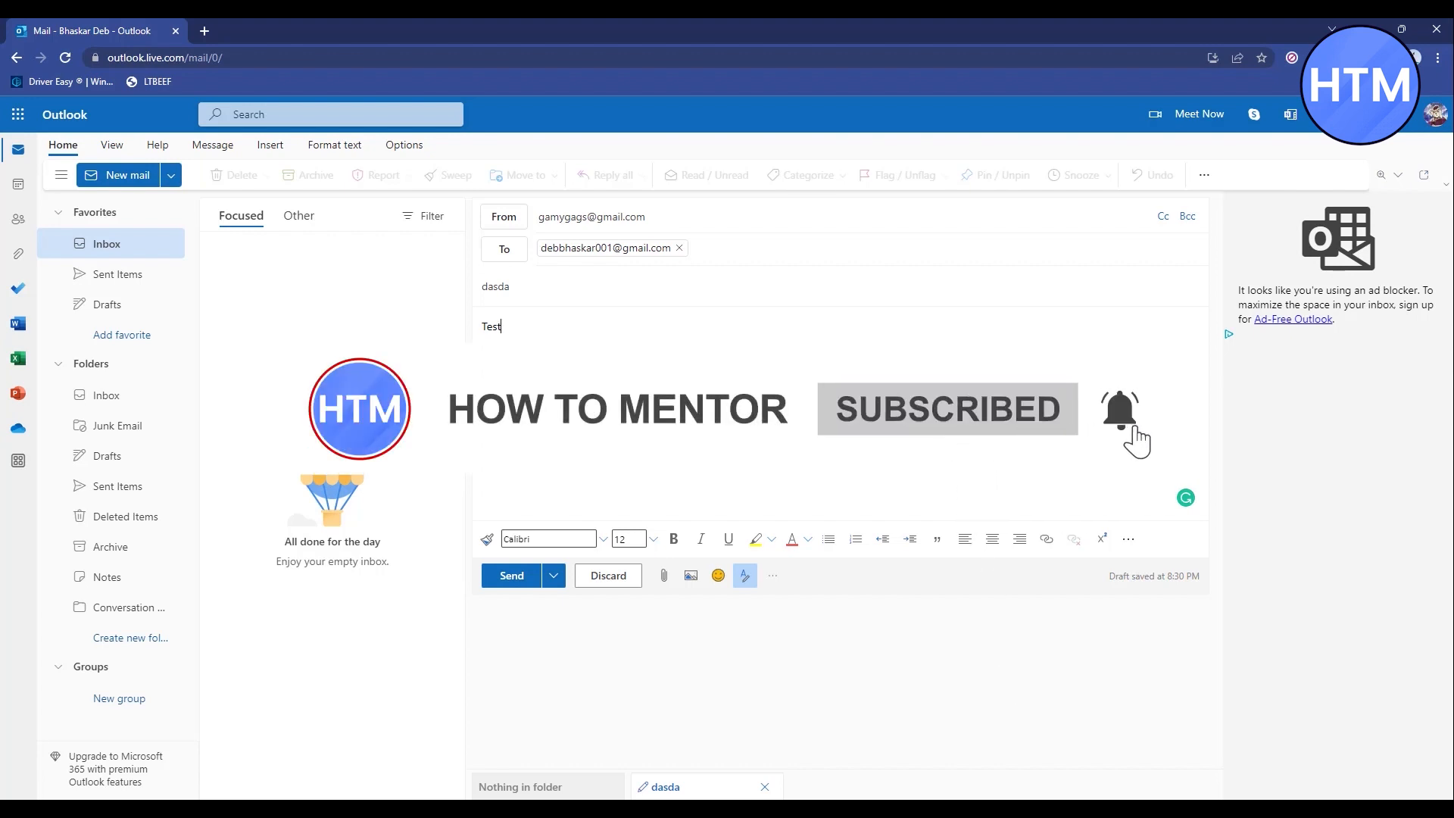